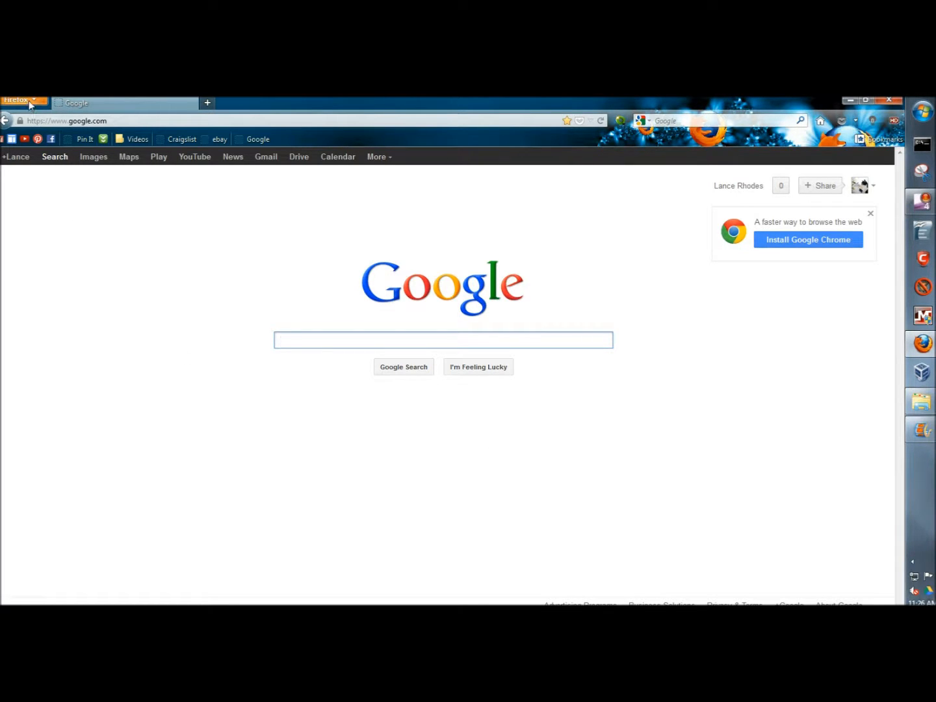
# Open the Add-ons Manager from the Firefox menu and go to 'Browse all add-ons'
pyautogui.click(19, 99)
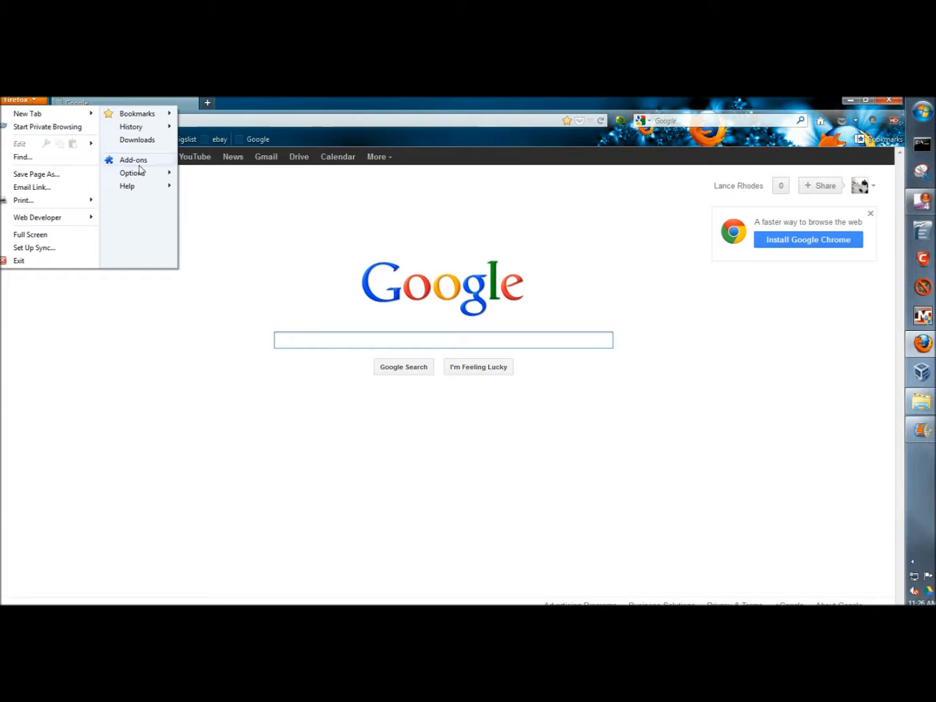
pyautogui.click(134, 160)
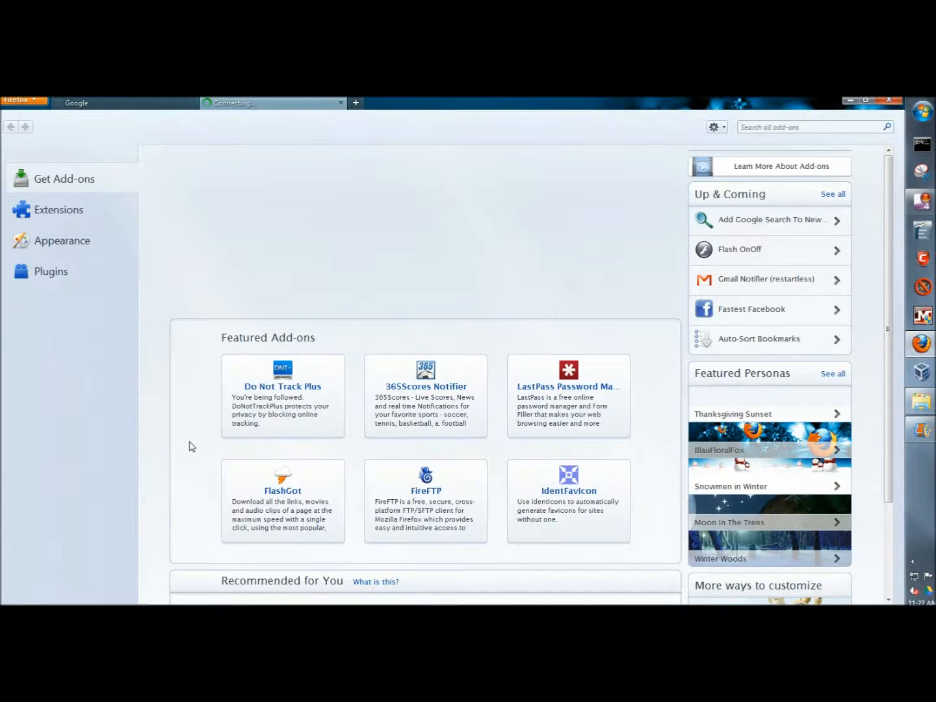
pyautogui.scroll(-3)
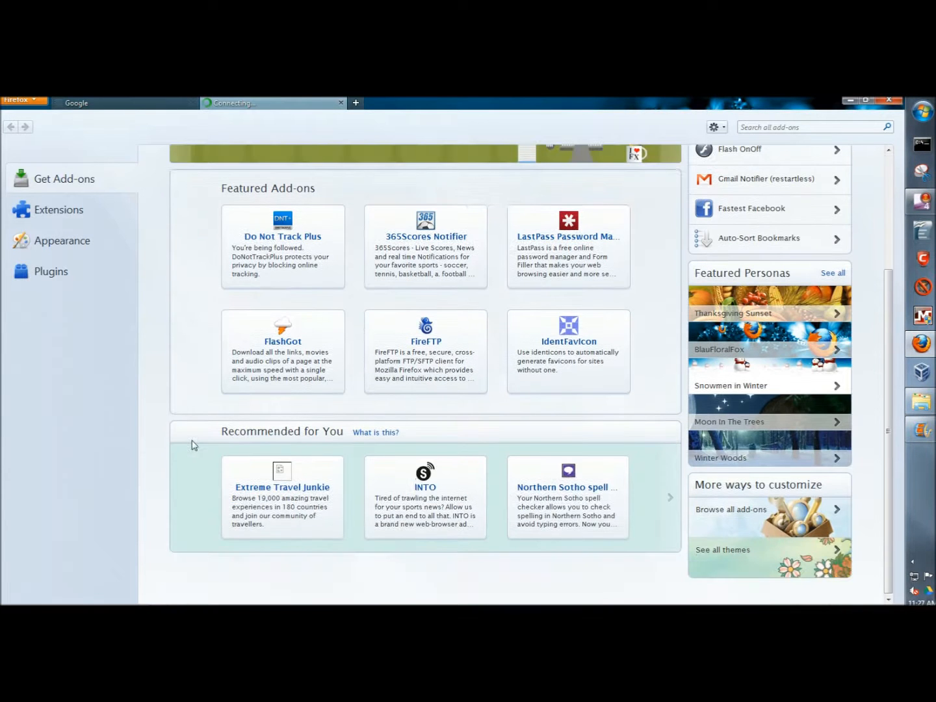
pyautogui.moveTo(743, 514)
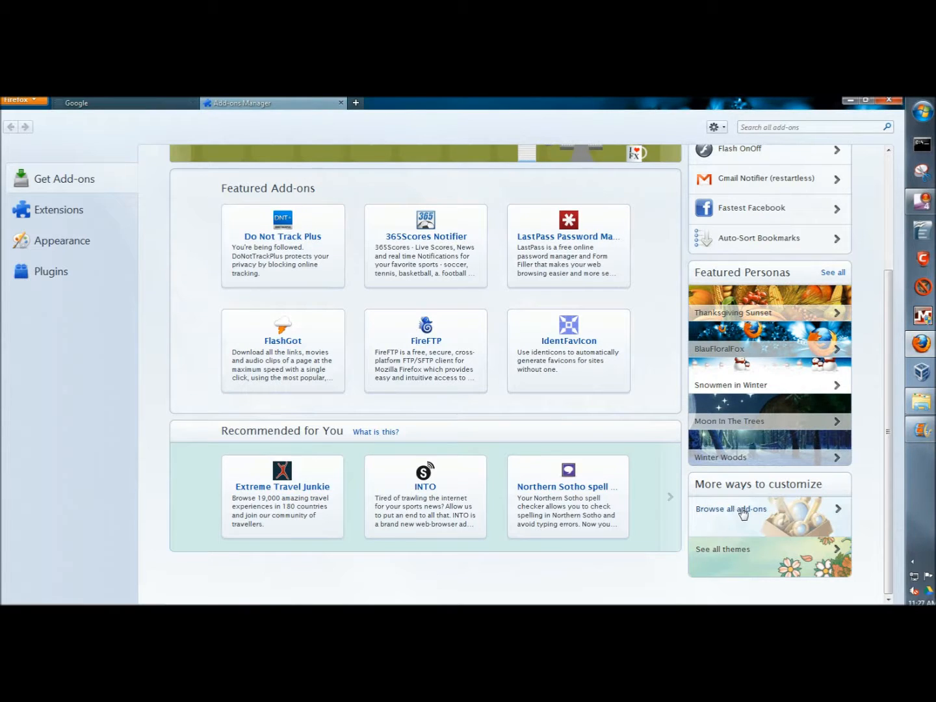
pyautogui.click(731, 509)
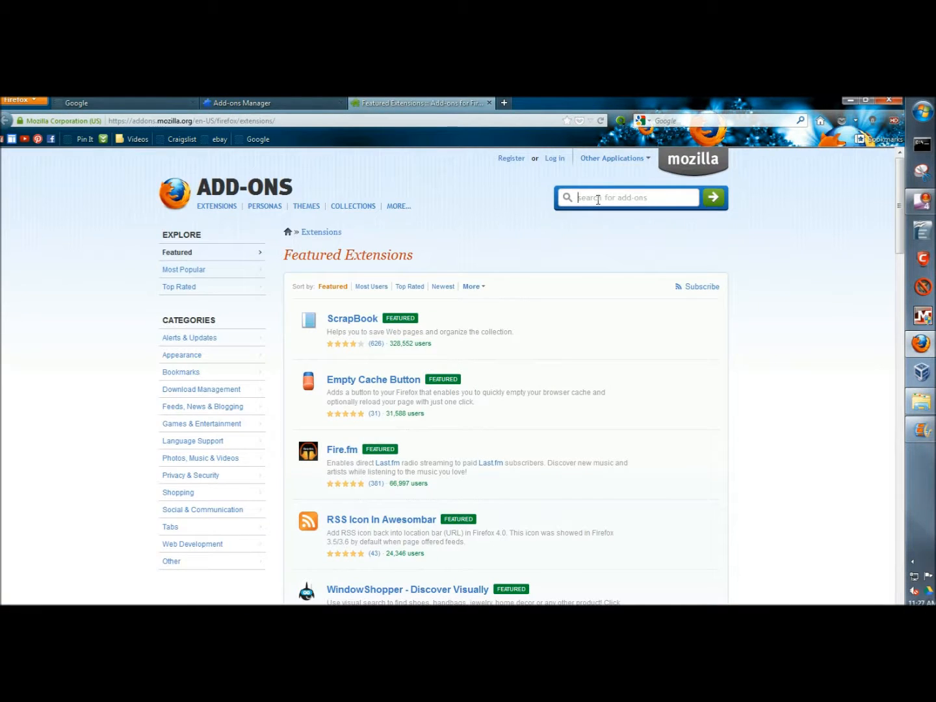
# Search the add-ons site for 'youtube high definition'
pyautogui.write('youtube high definit')
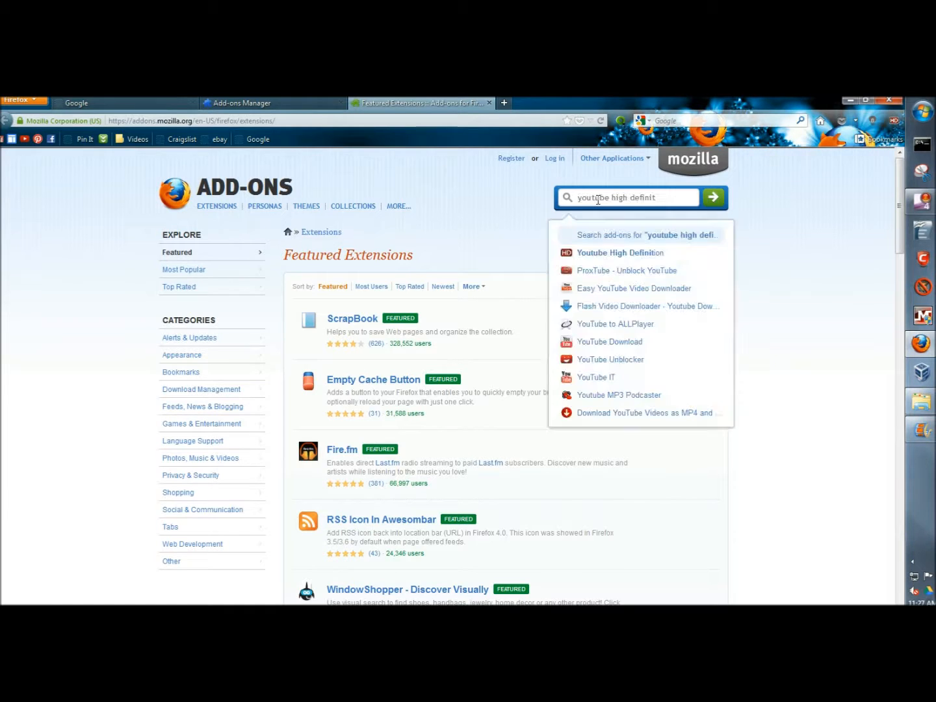
pyautogui.write('ion')
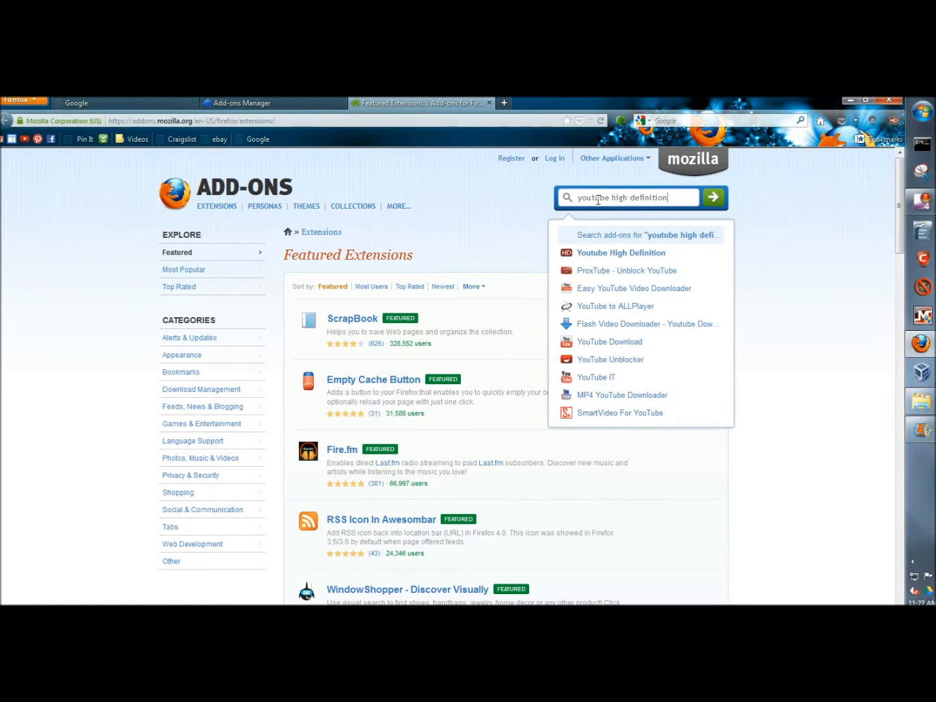
pyautogui.click(713, 197)
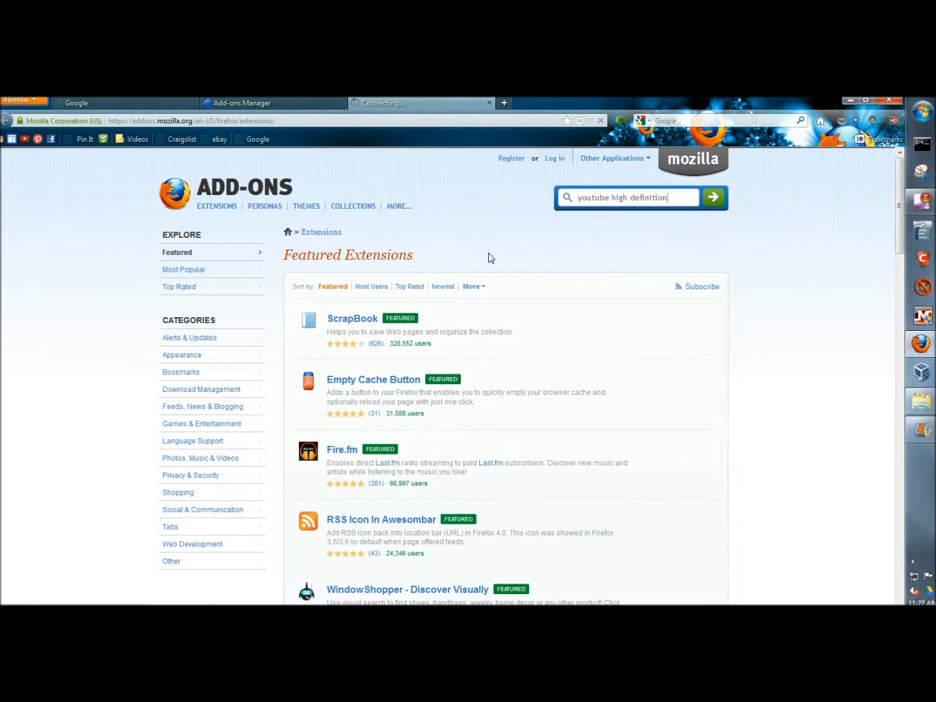
pyautogui.click(713, 197)
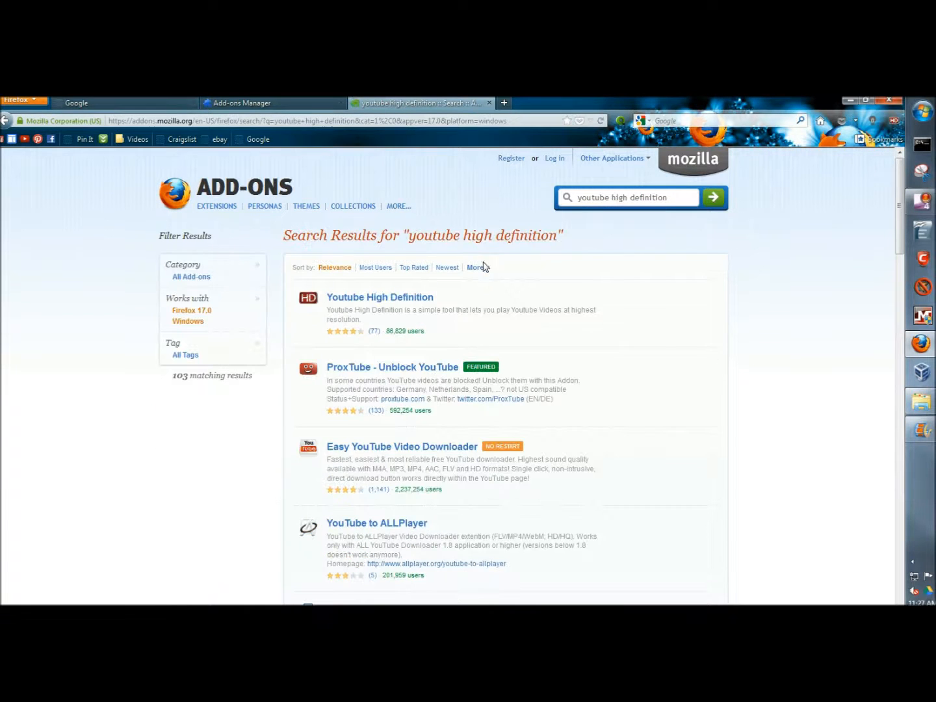
pyautogui.moveTo(524, 302)
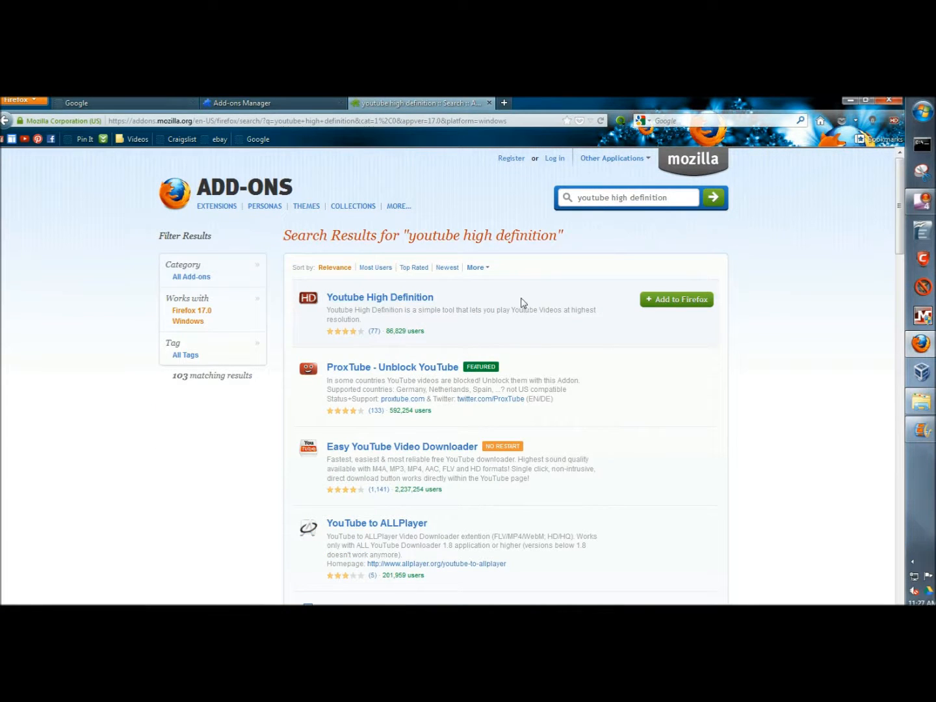
pyautogui.moveTo(676, 306)
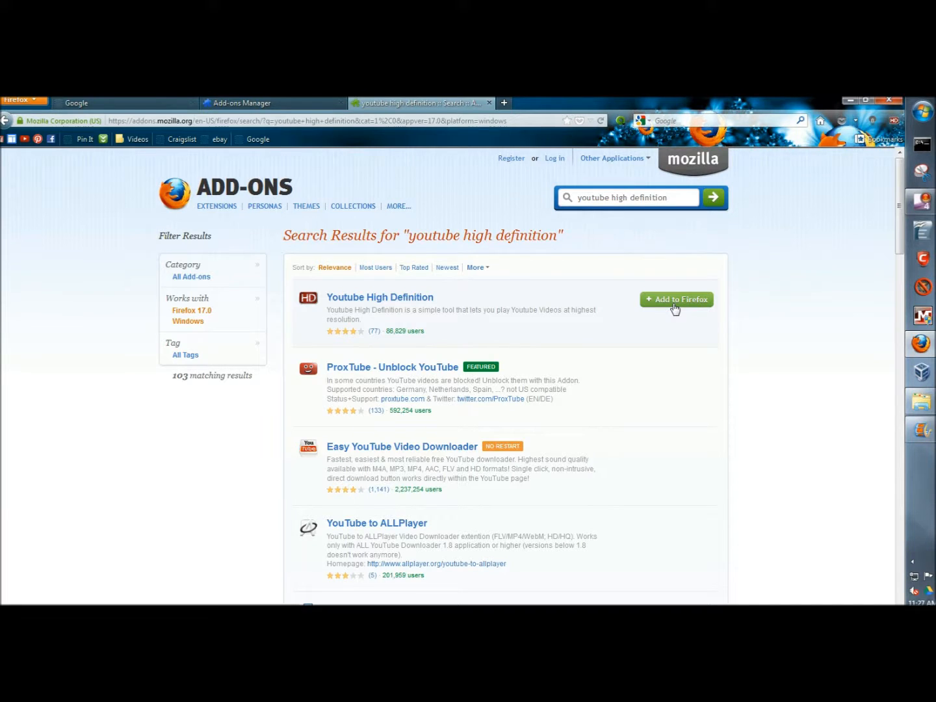
# Add Youtube High Definition to Firefox and confirm 'Install Now'
pyautogui.click(676, 299)
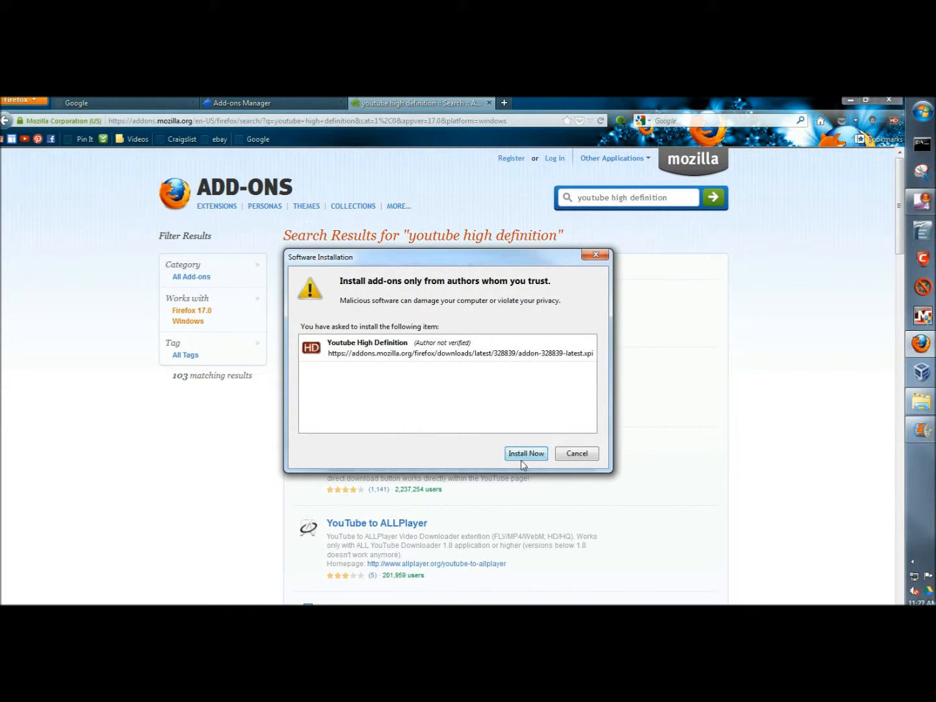
pyautogui.click(525, 453)
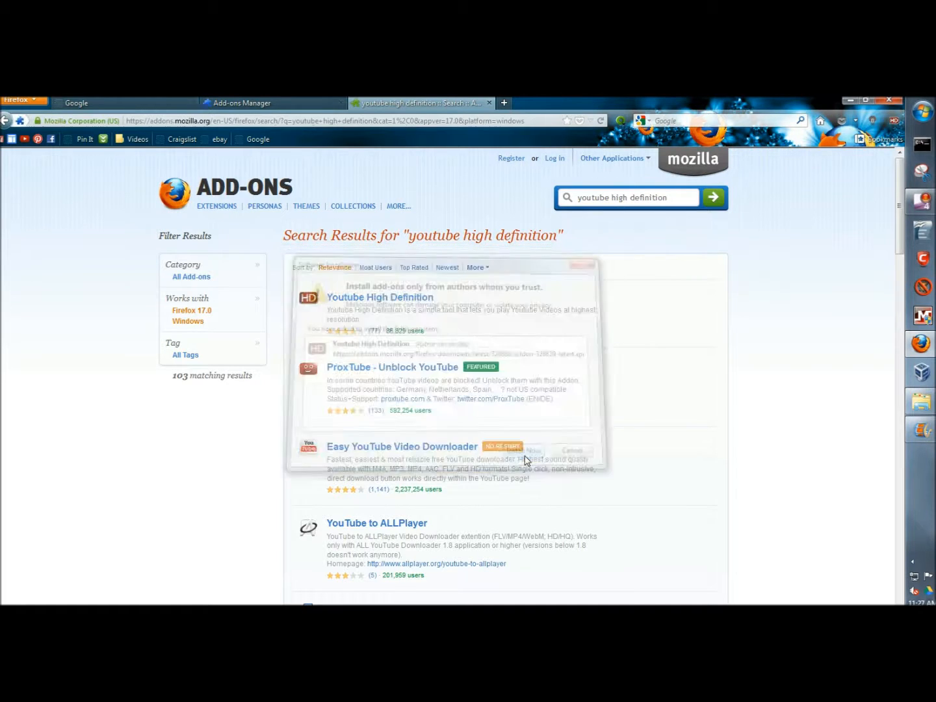
pyautogui.click(533, 450)
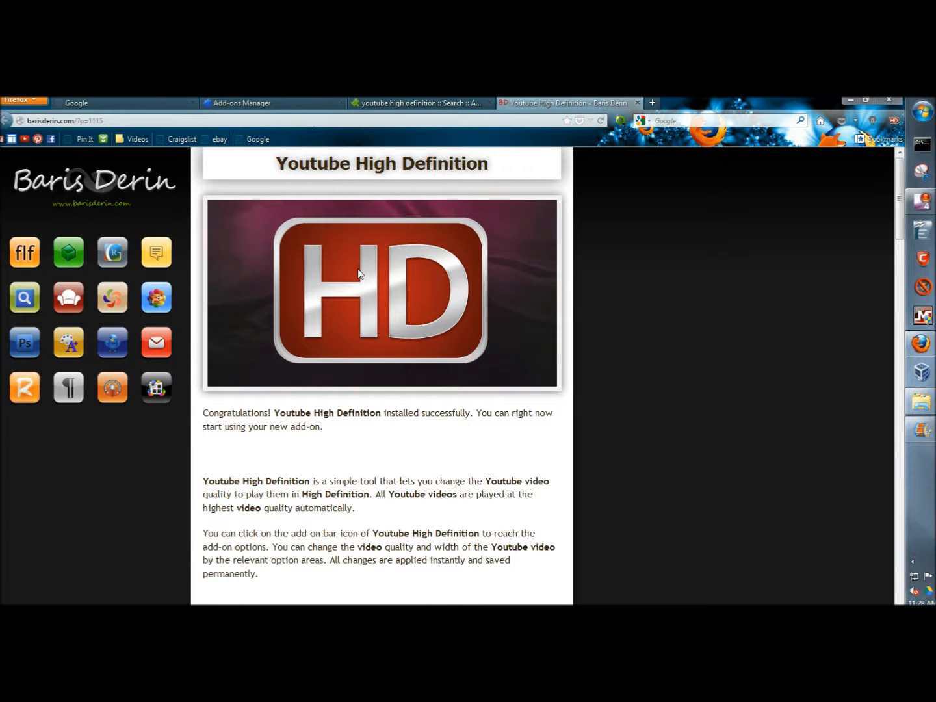
pyautogui.moveTo(406, 265)
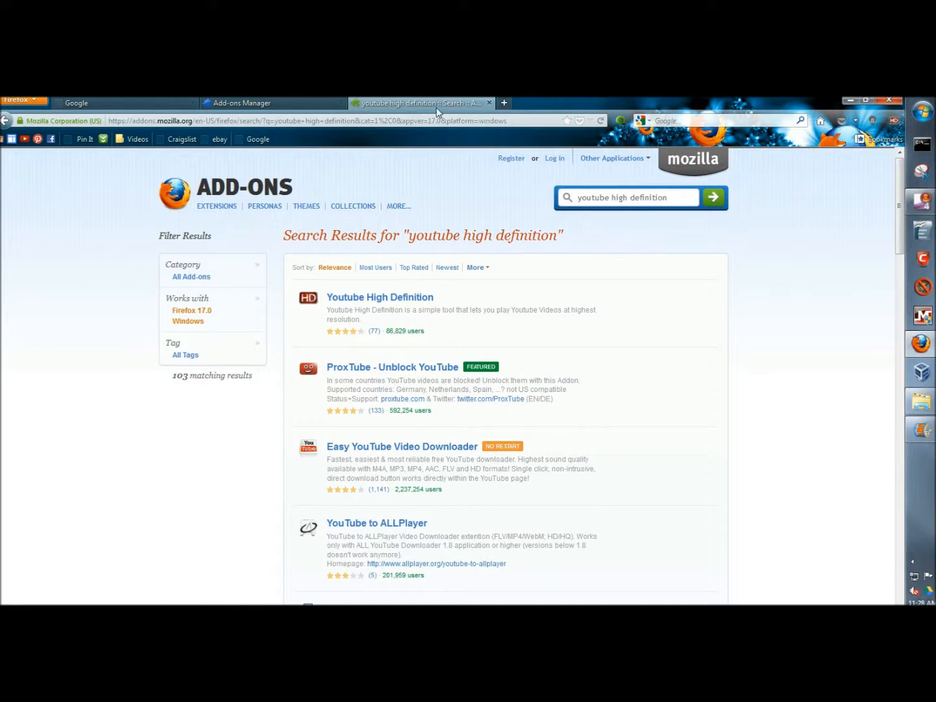
pyautogui.moveTo(25, 139)
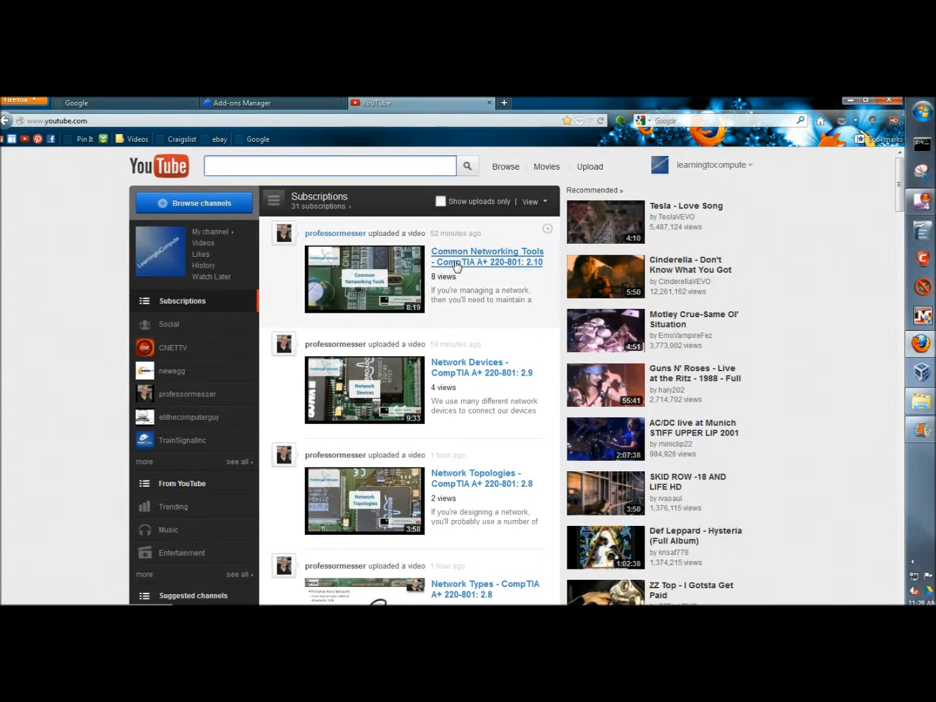
# Play the 'Common Networking Tools - CompTIA A+ 220-801: 2.10' video and open its quality settings
pyautogui.click(487, 256)
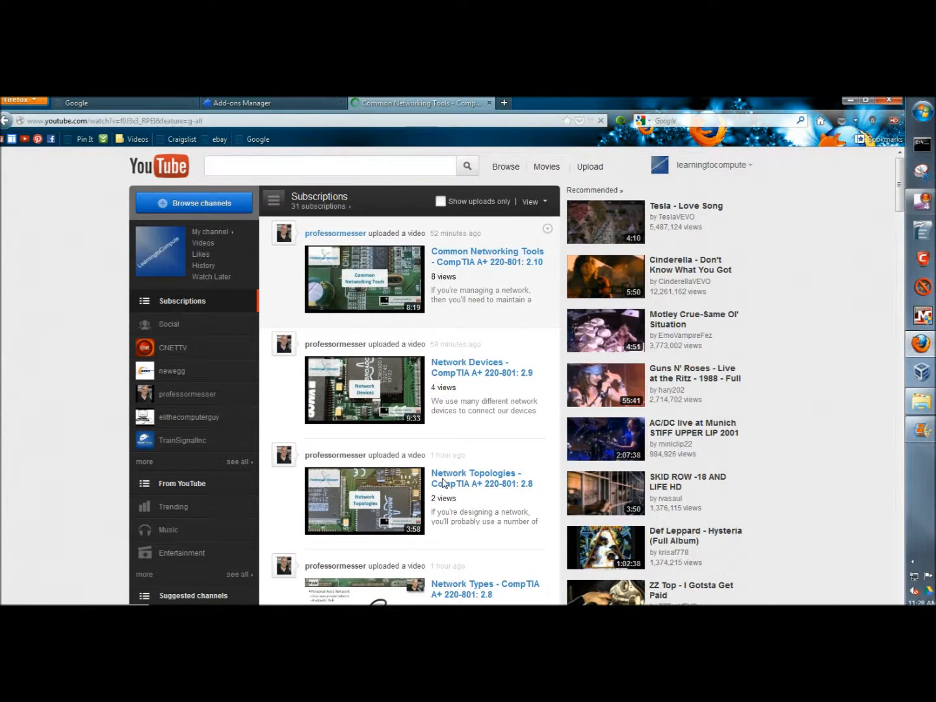
pyautogui.click(487, 256)
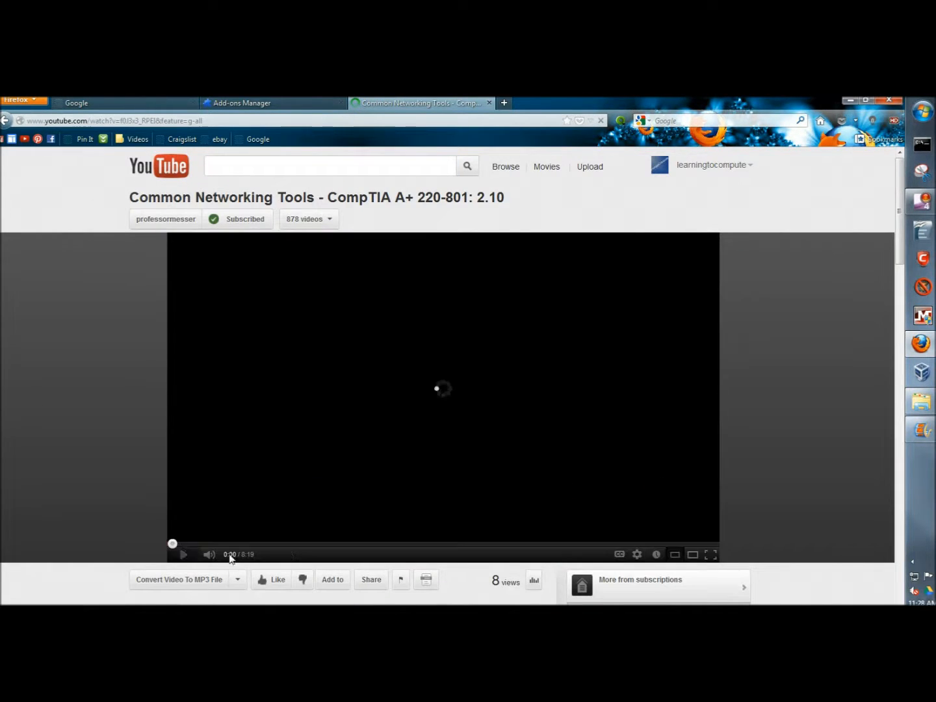
pyautogui.click(183, 555)
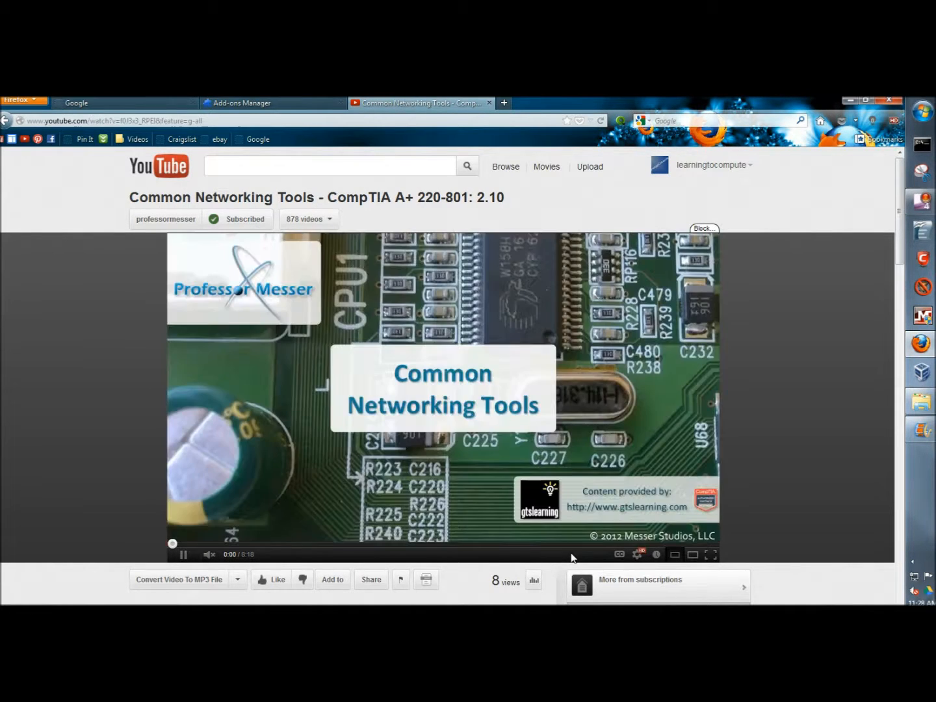
pyautogui.click(184, 555)
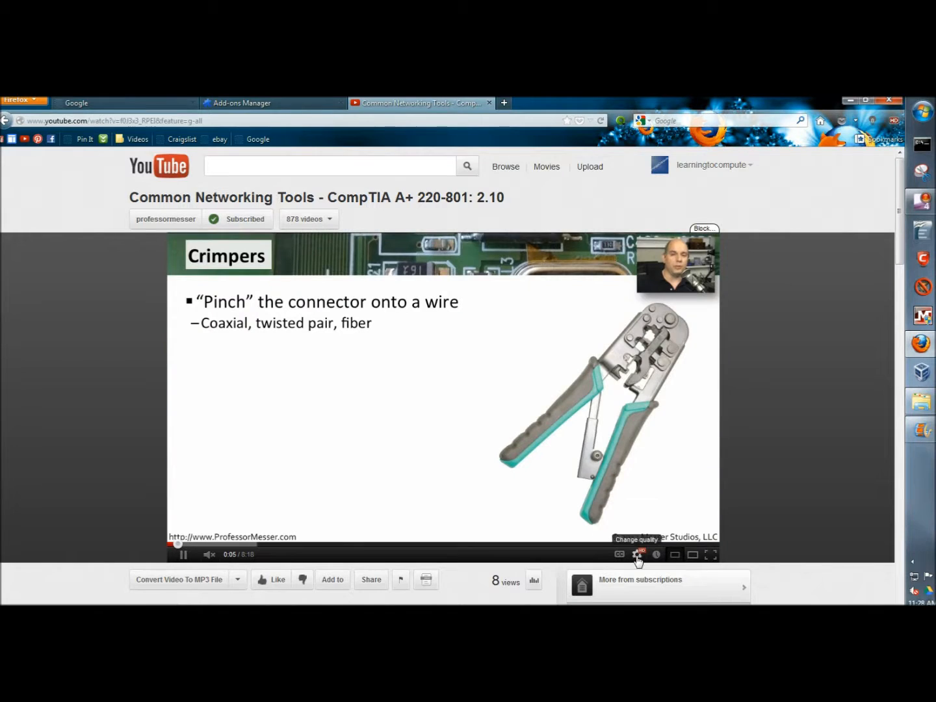